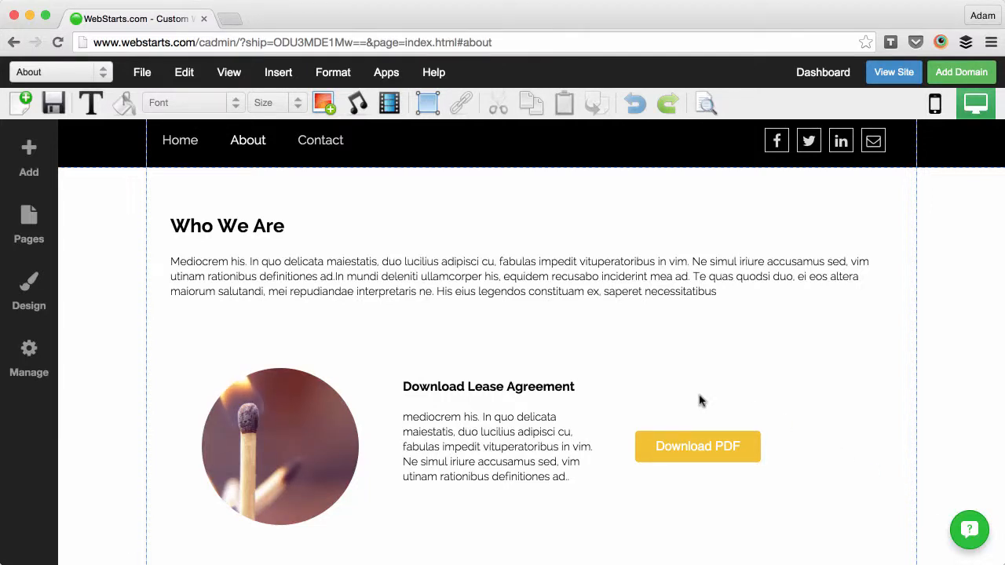
mouse_move(437, 343)
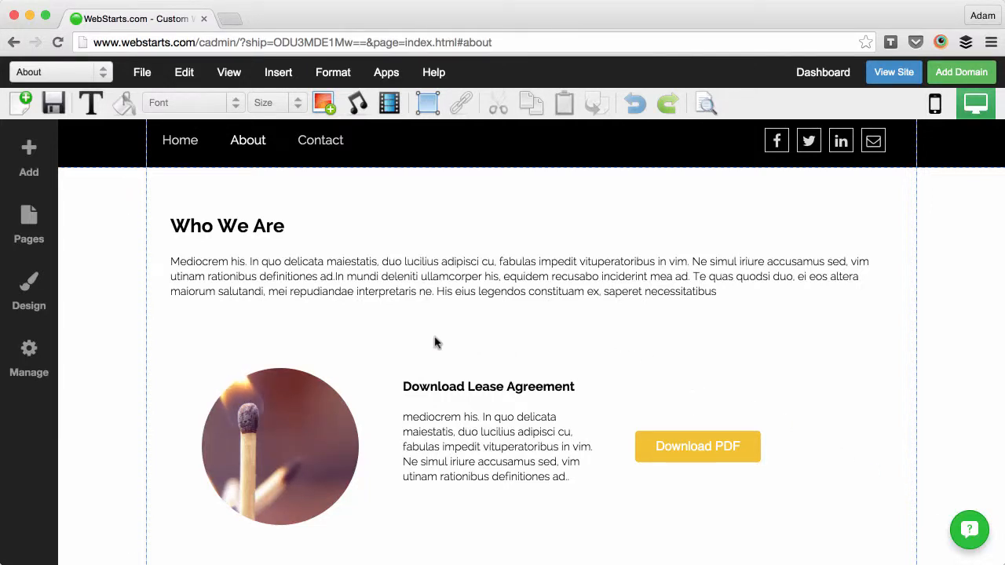
Step: Select the match image on the About page
left_click(280, 446)
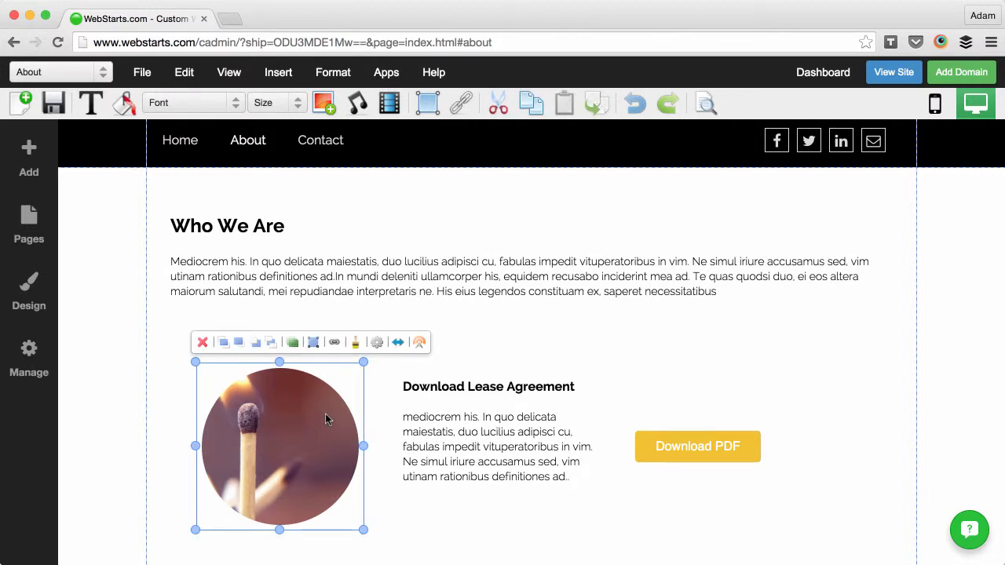
left_click(488, 386)
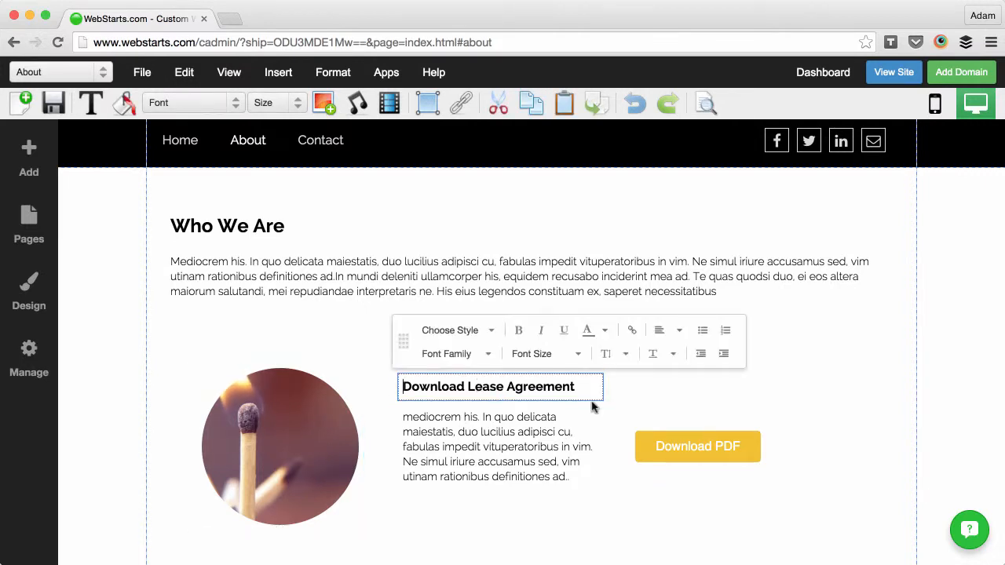
left_click(697, 447)
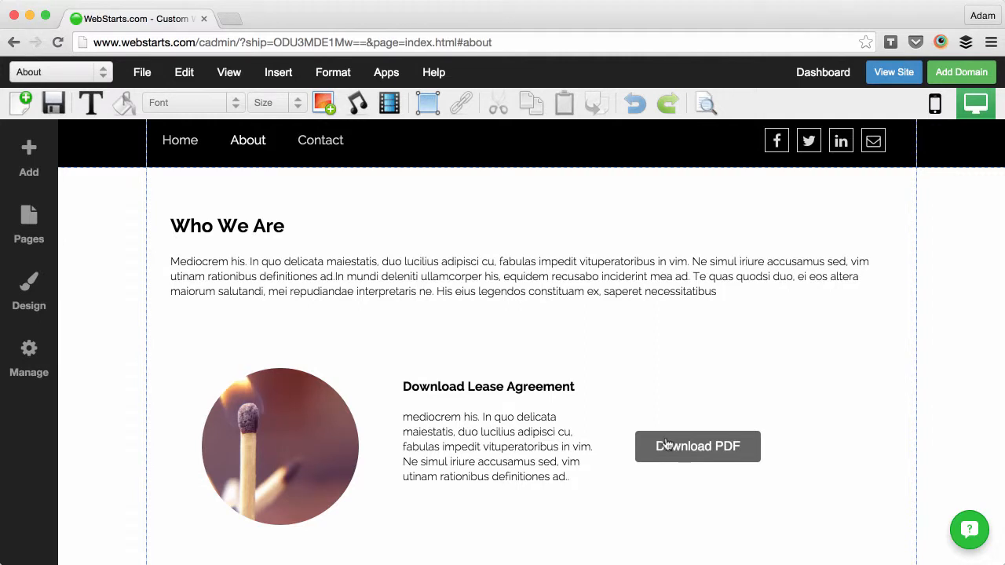
left_click(279, 447)
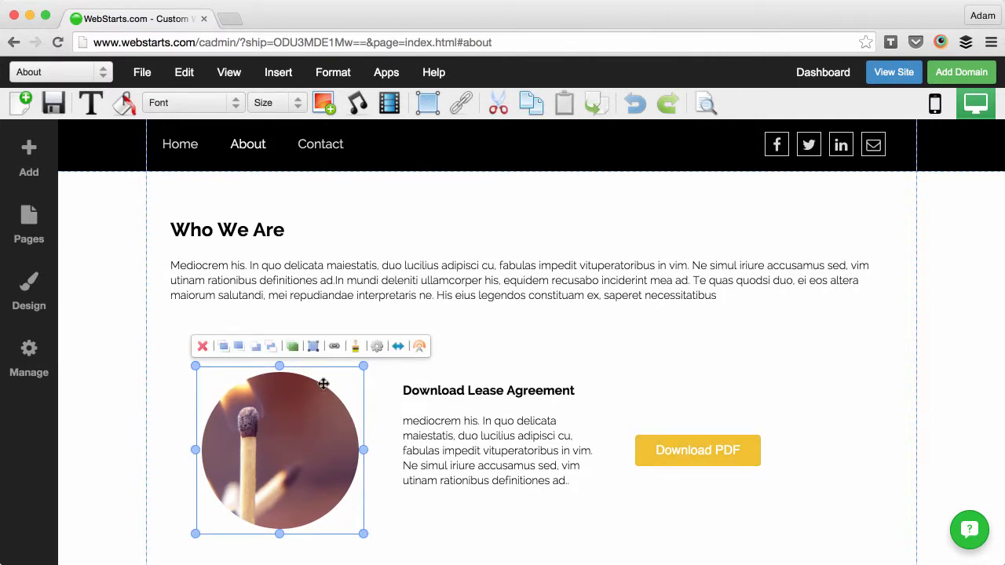
Step: Set the image link to an uploaded file from My Files and begin a new upload
left_click(334, 346)
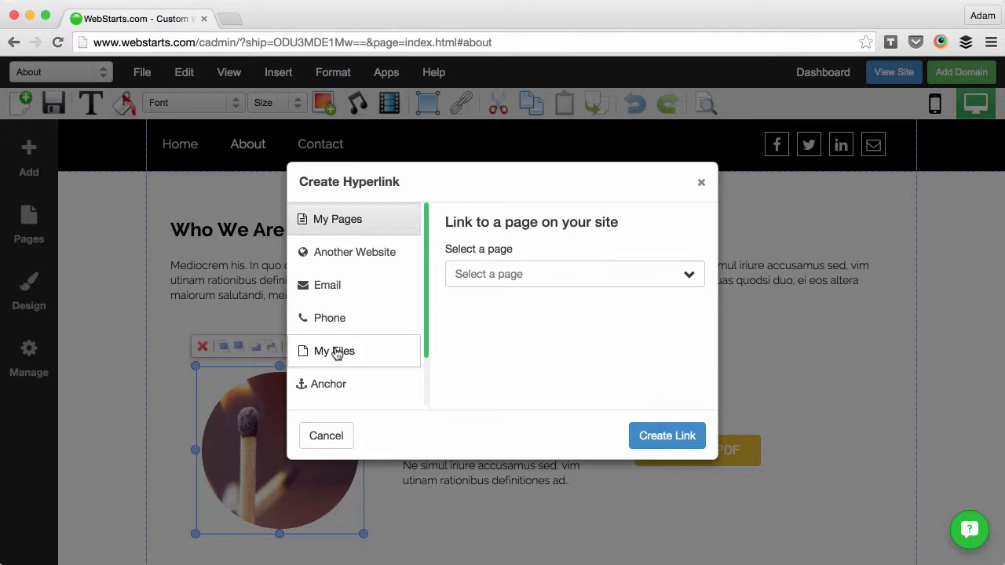
mouse_move(400, 297)
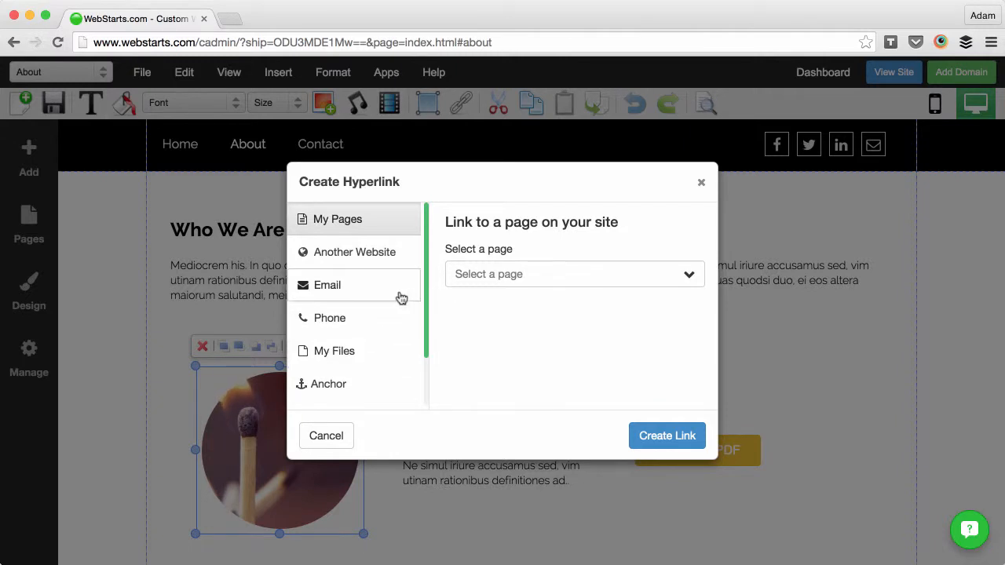
left_click(334, 351)
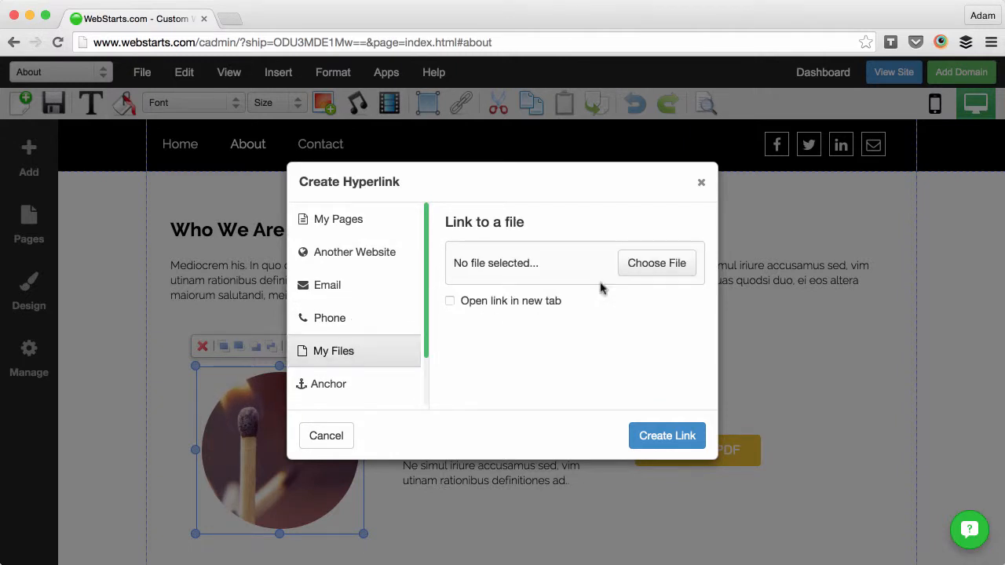
left_click(657, 263)
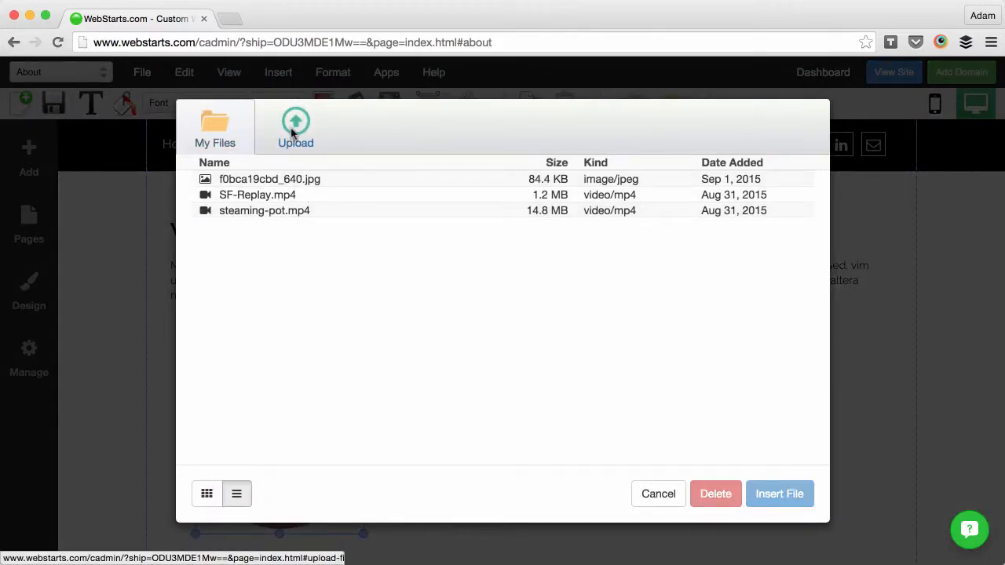
left_click(295, 128)
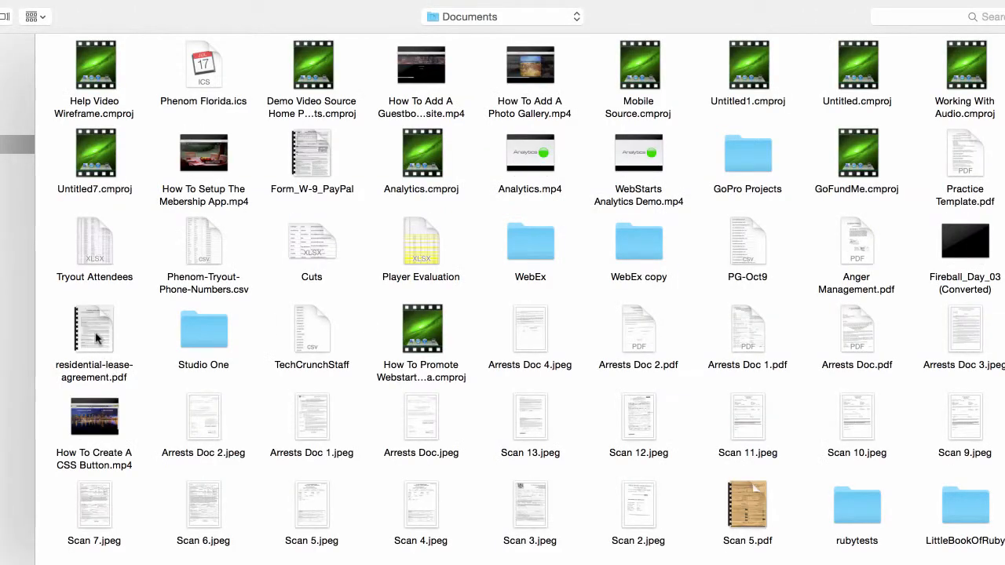
Step: Upload residential-lease-agreement.pdf from the Documents folder
left_click(94, 328)
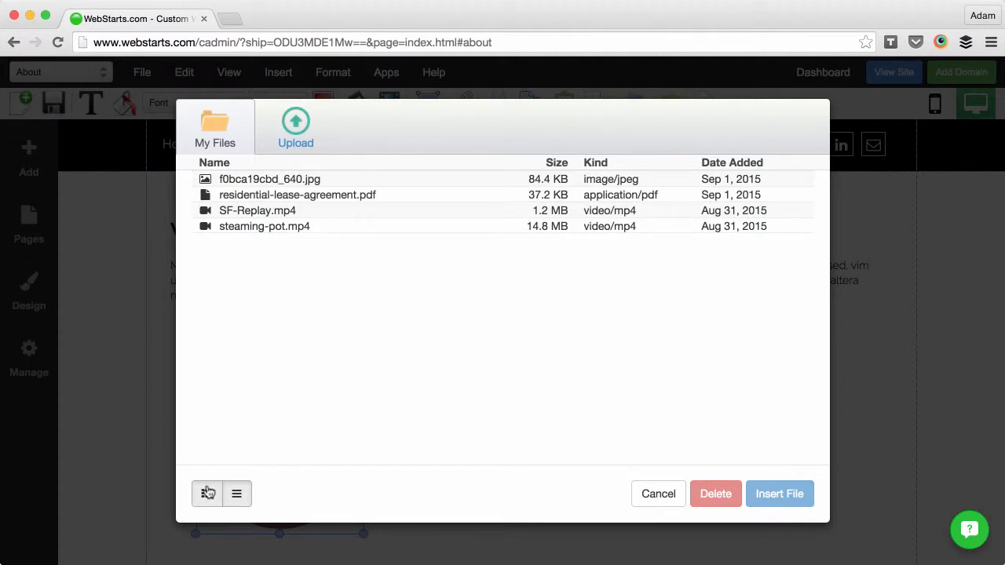
Step: Link the match image to the lease PDF, opening in a new tab, then save
left_click(206, 493)
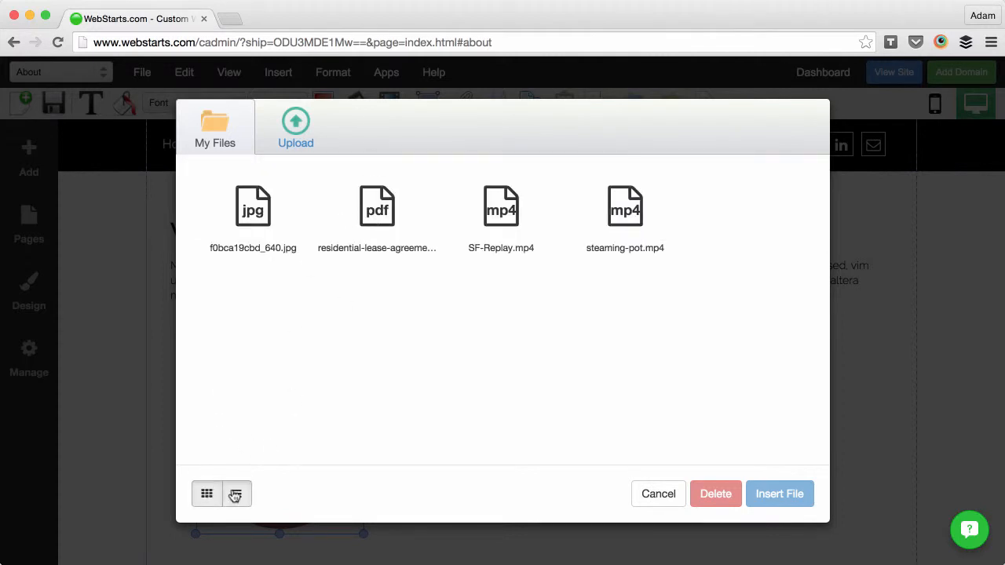
left_click(236, 493)
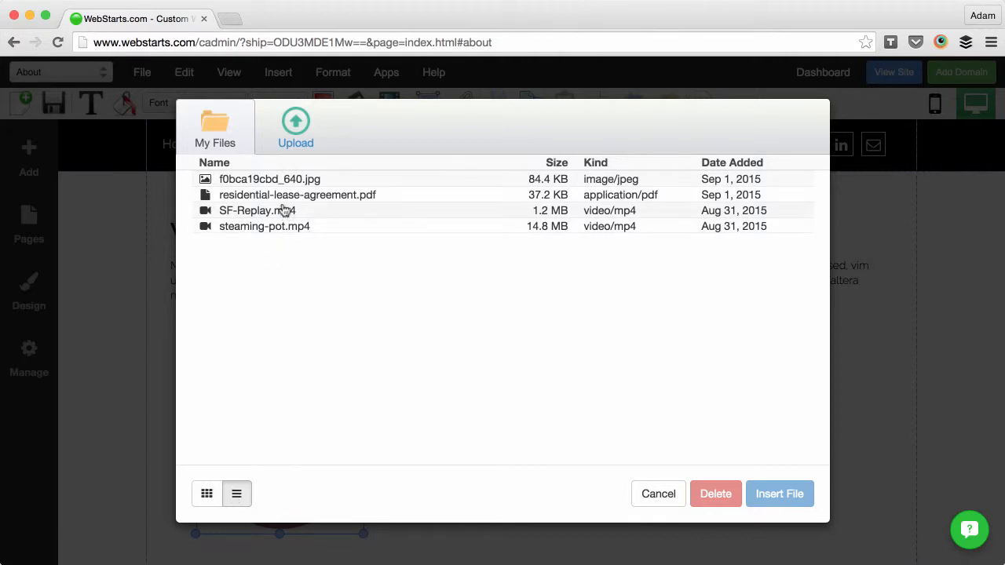
left_click(296, 195)
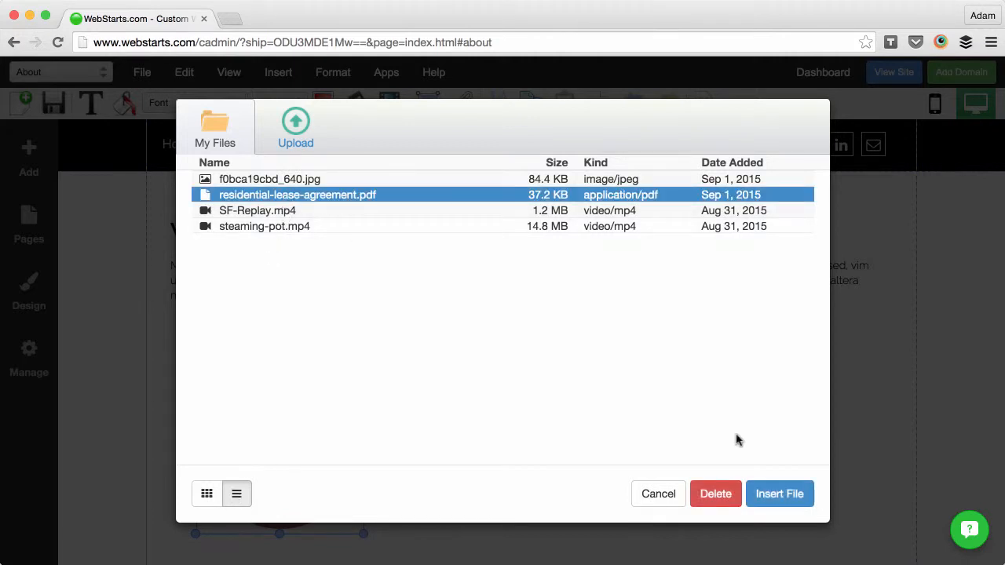
left_click(779, 494)
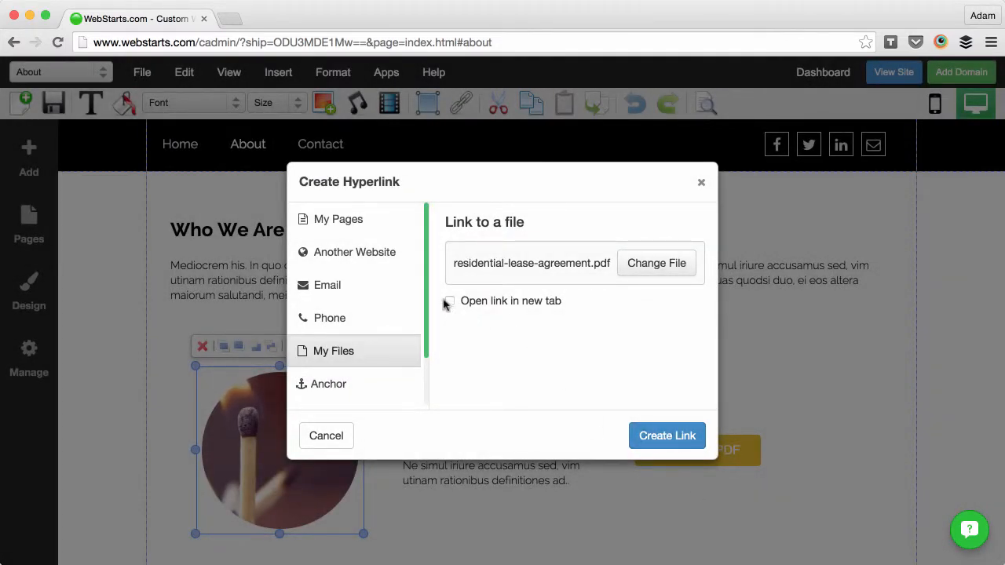
left_click(449, 301)
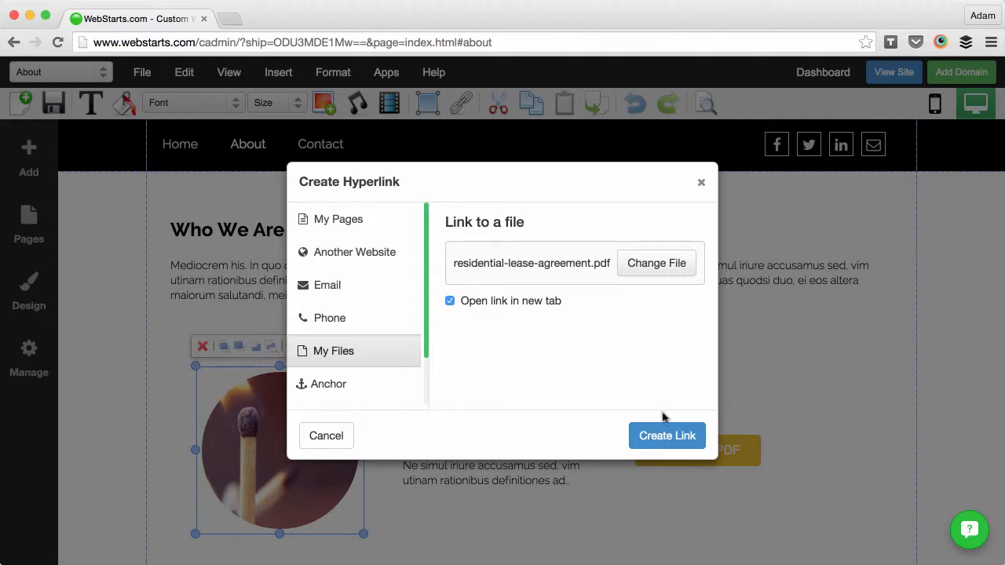
left_click(667, 436)
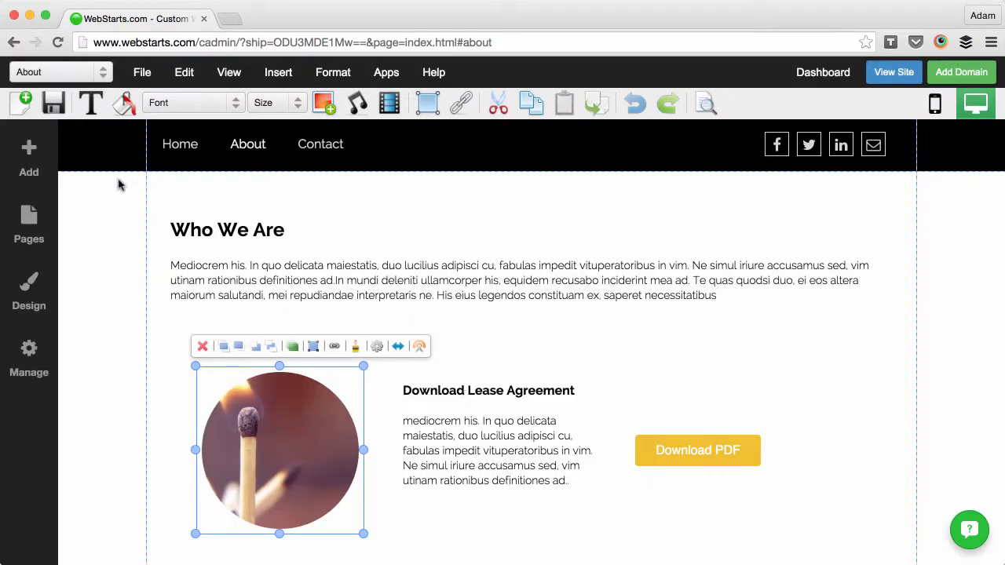
left_click(76, 103)
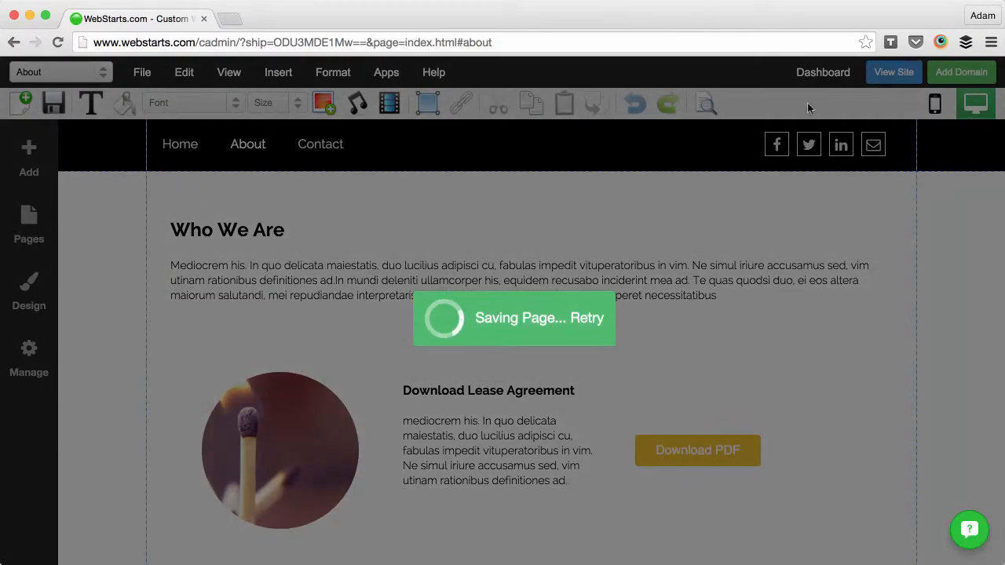
Step: Select the 'Download Lease Agreement' heading text for editing
left_click(696, 450)
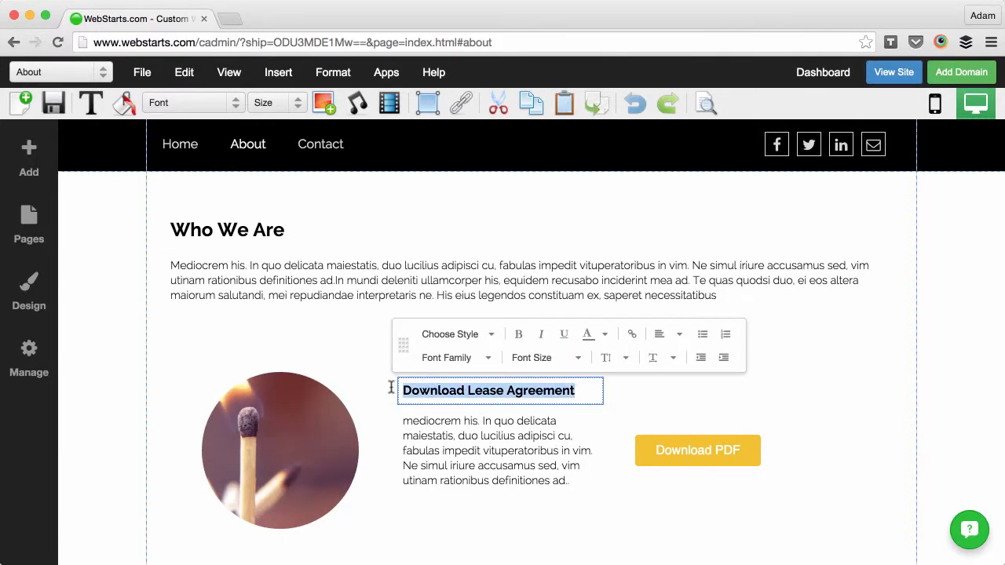
Step: Link the heading to residential-lease-agreement.pdf from My Files, opening in a new tab
left_click(632, 334)
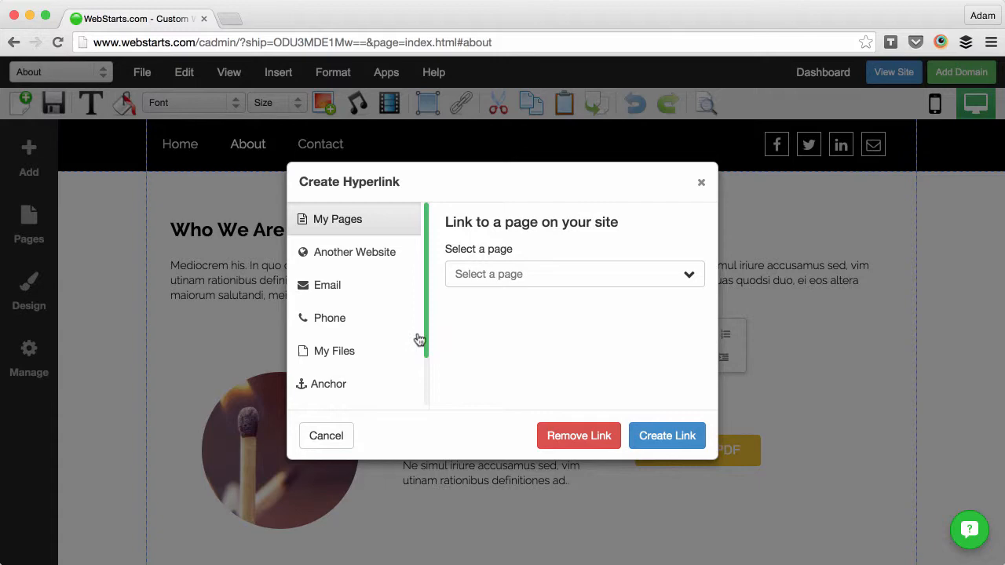
left_click(335, 351)
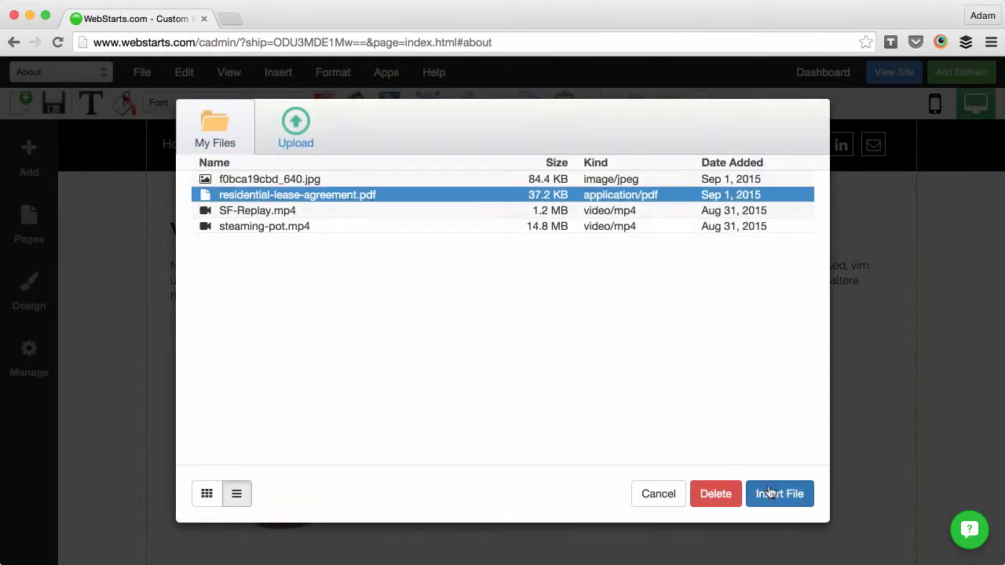
left_click(779, 493)
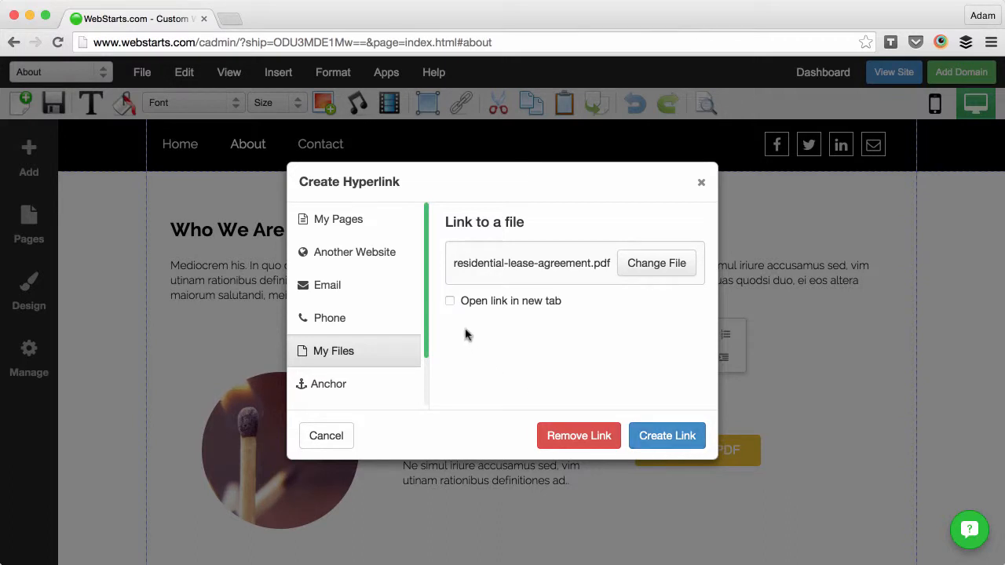
left_click(450, 301)
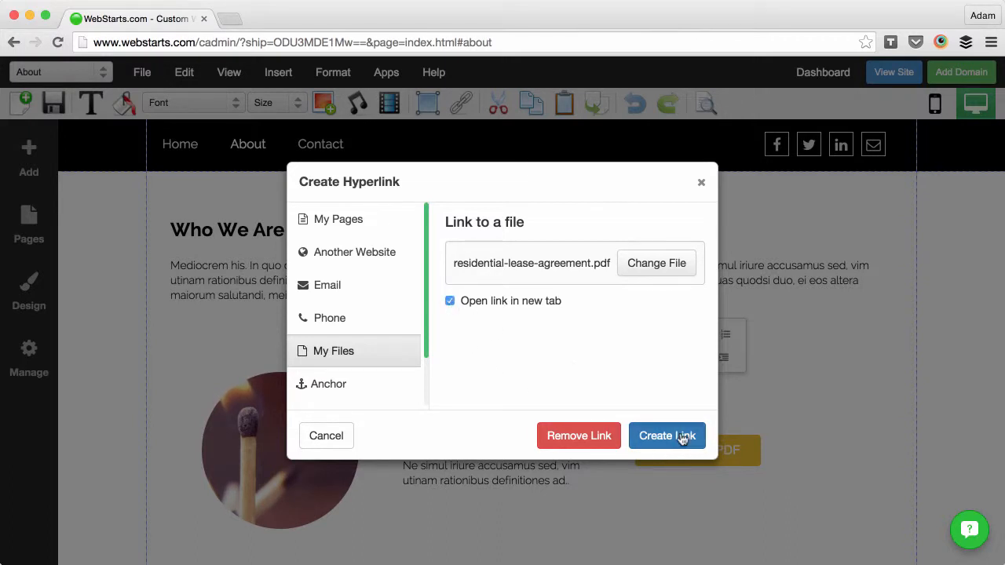
left_click(667, 436)
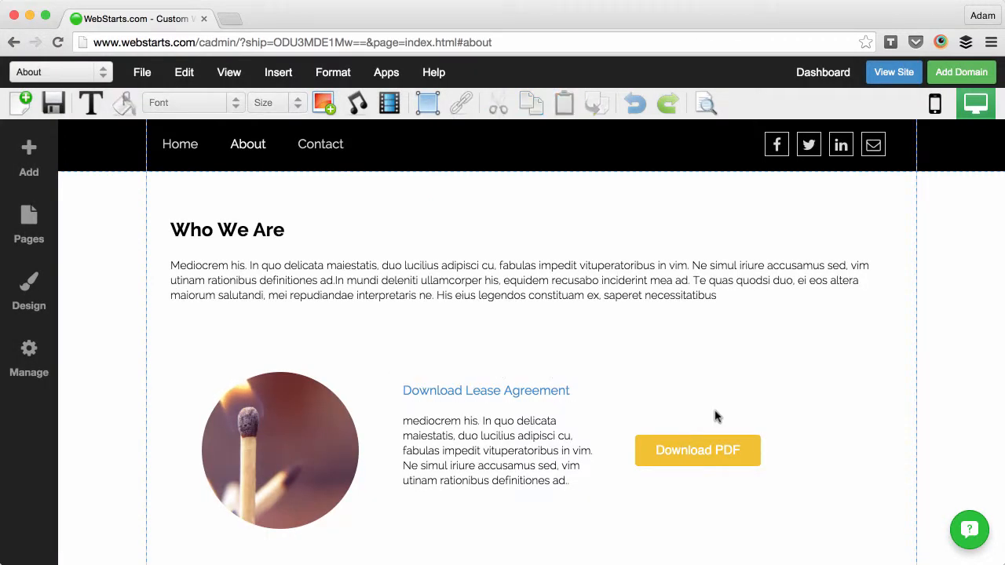
mouse_move(719, 436)
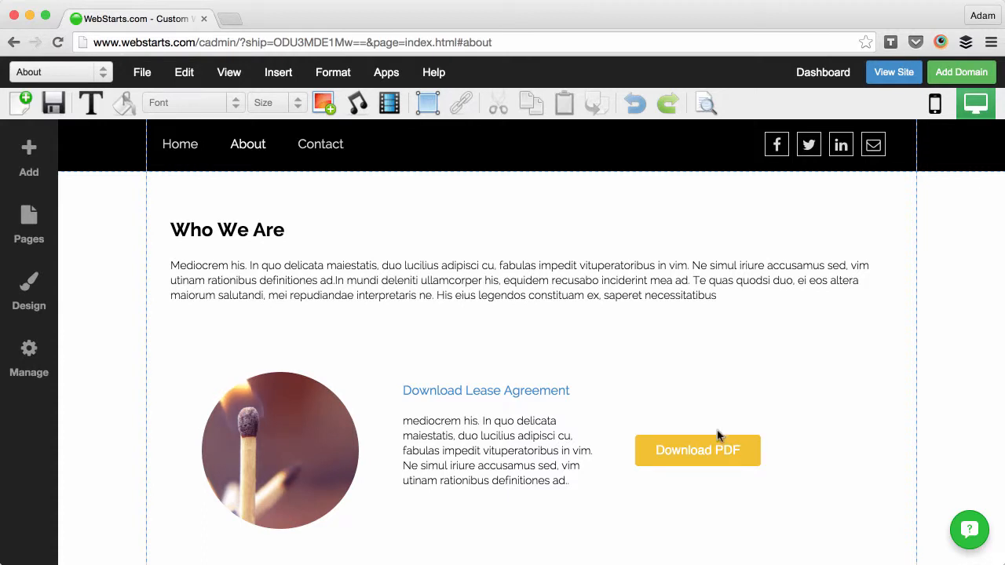
Step: Select the Download PDF button and link it to the lease PDF in a new tab
left_click(697, 450)
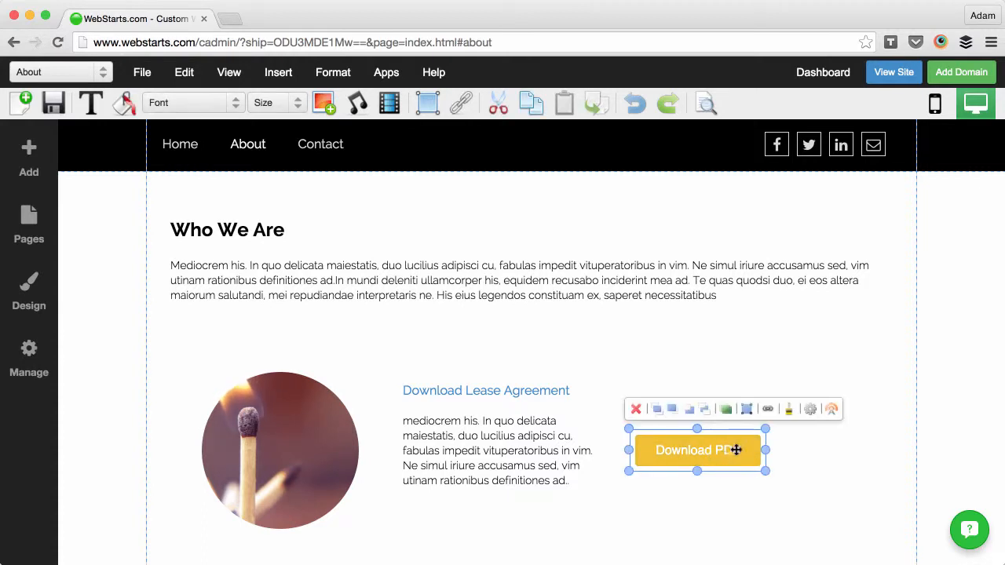
left_click(767, 409)
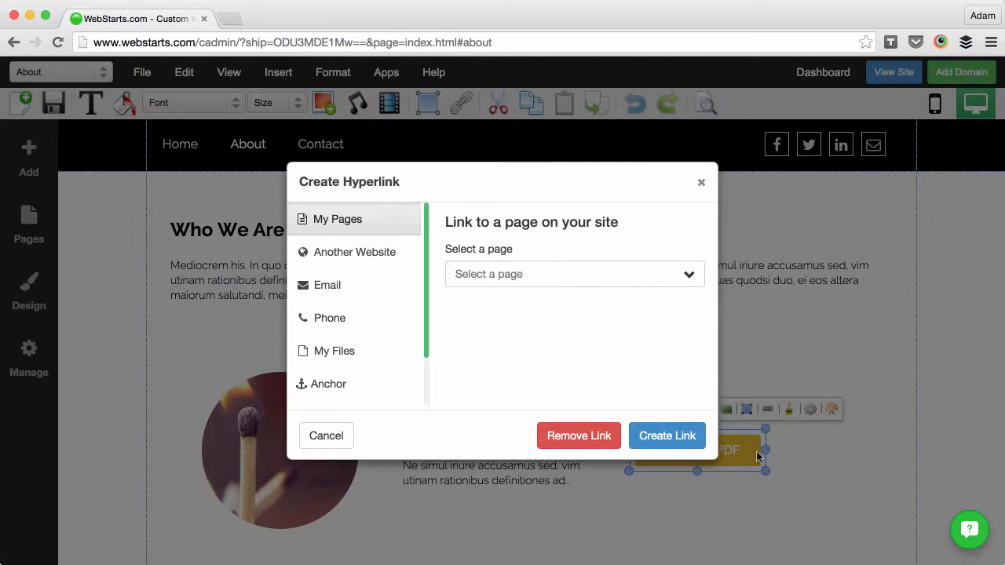
left_click(334, 352)
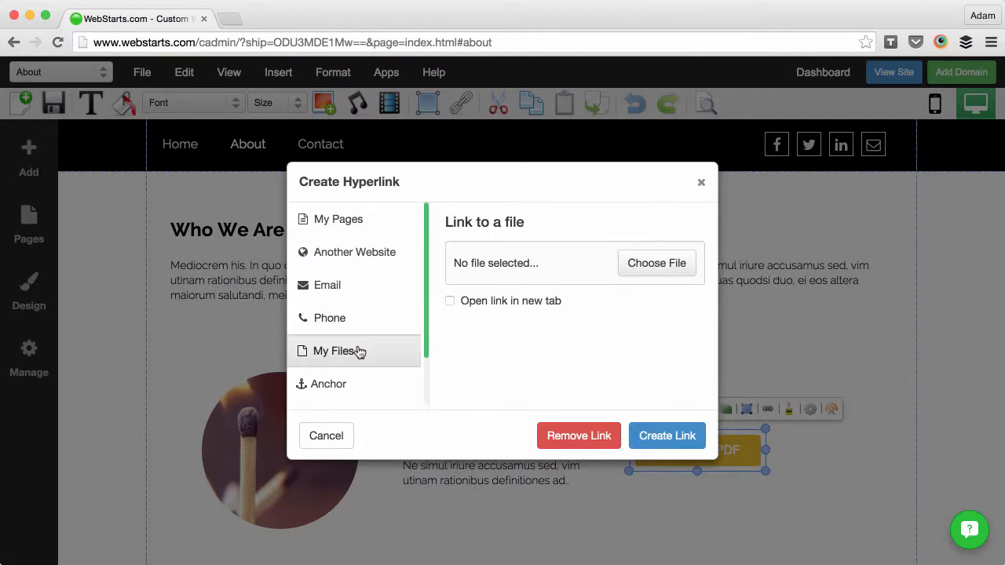
left_click(335, 351)
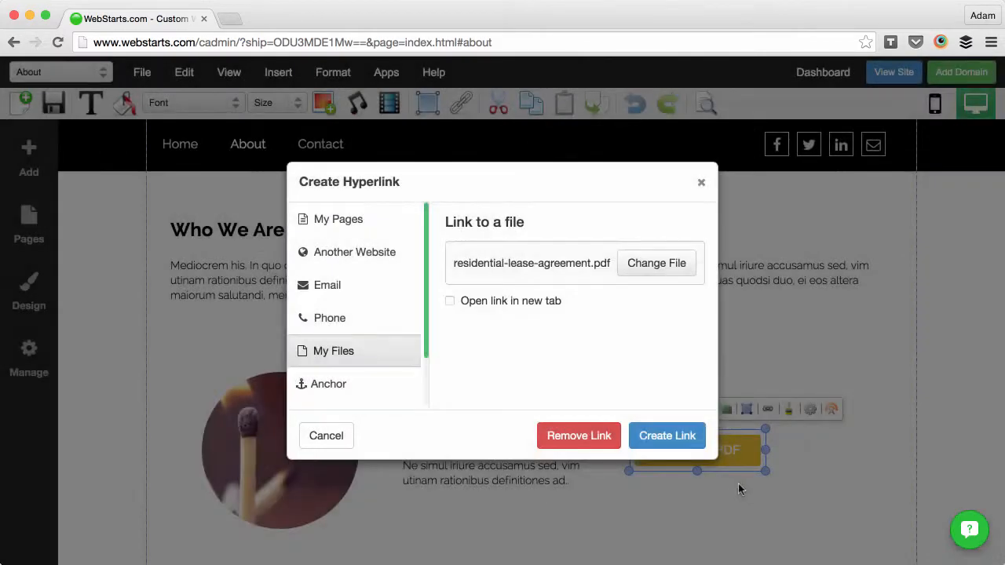
left_click(450, 300)
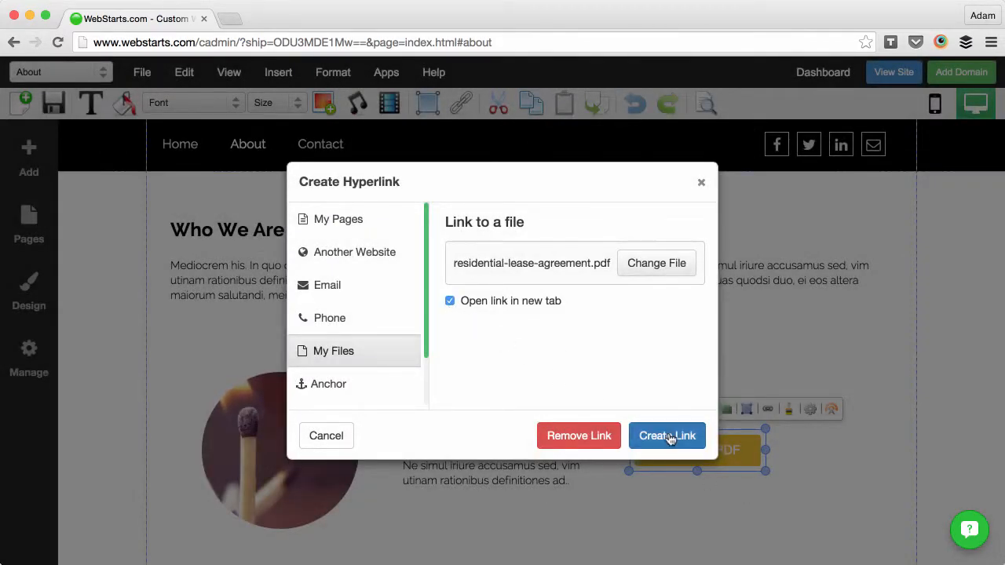
left_click(667, 436)
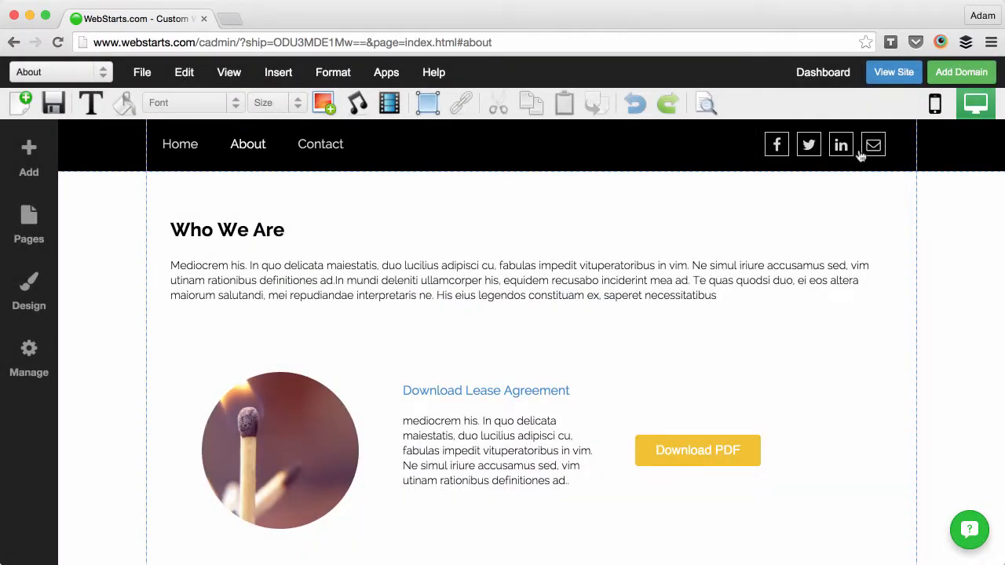
Step: View the live site and follow the 'Download Lease Agreement' link to the PDF
left_click(893, 72)
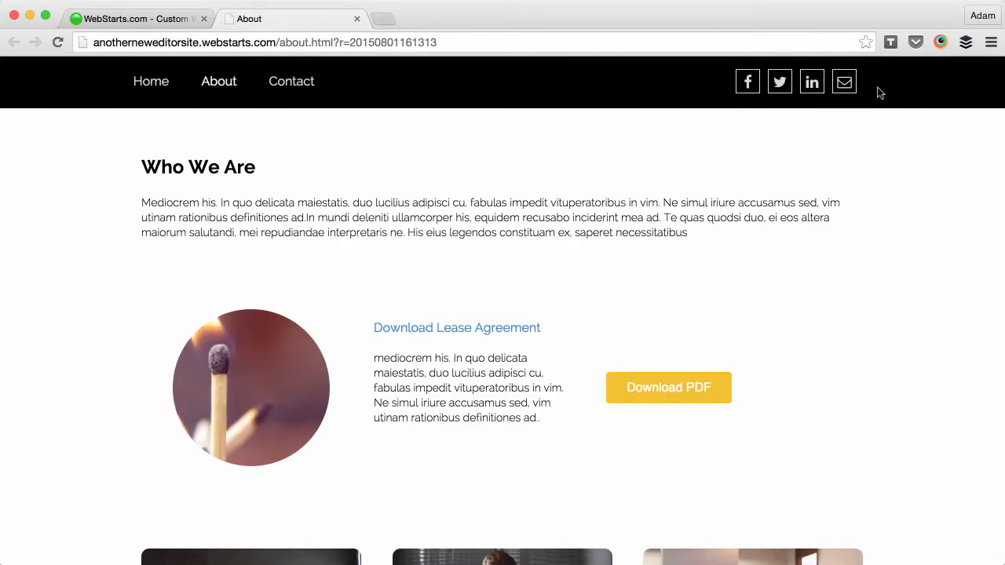
left_click(668, 387)
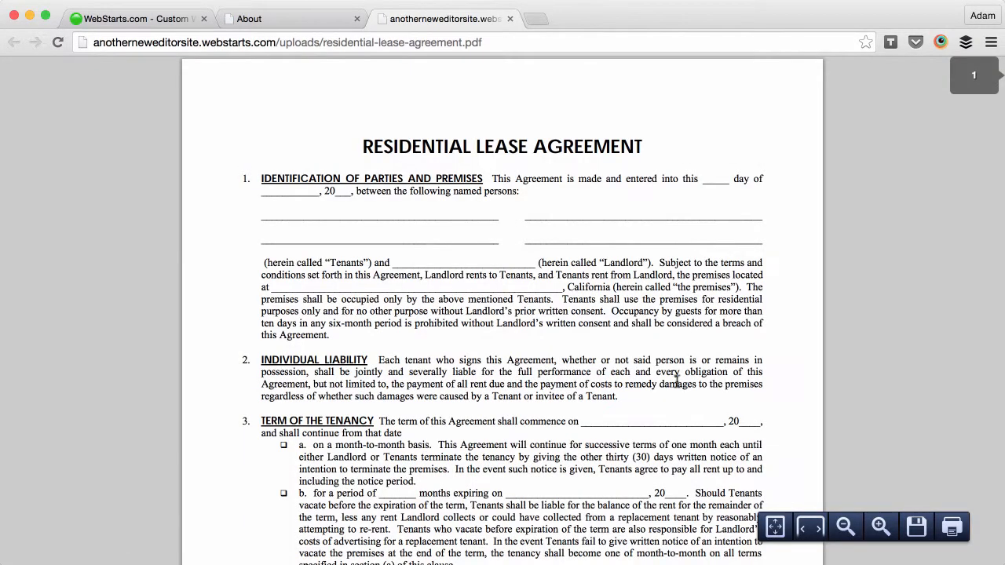
mouse_move(902, 429)
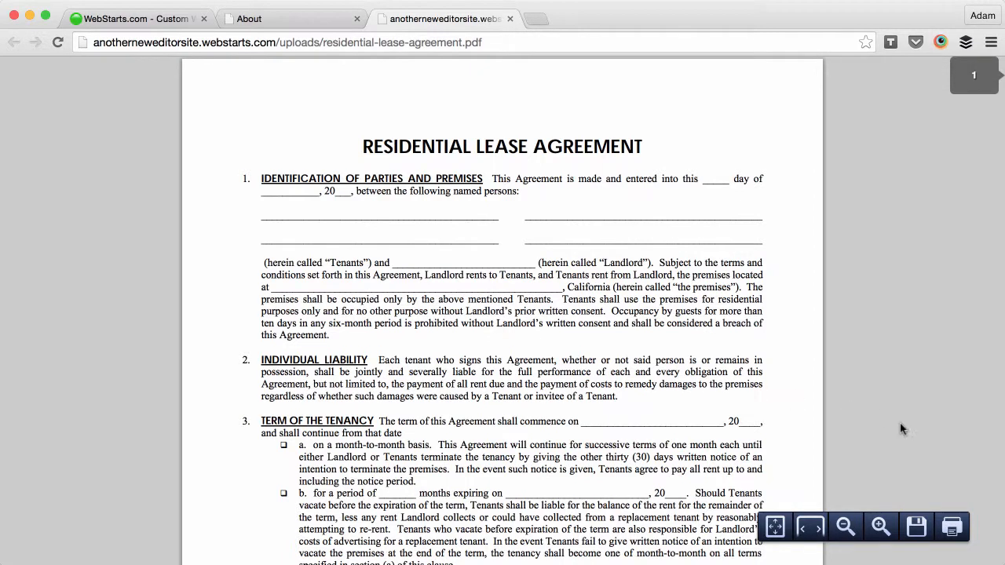